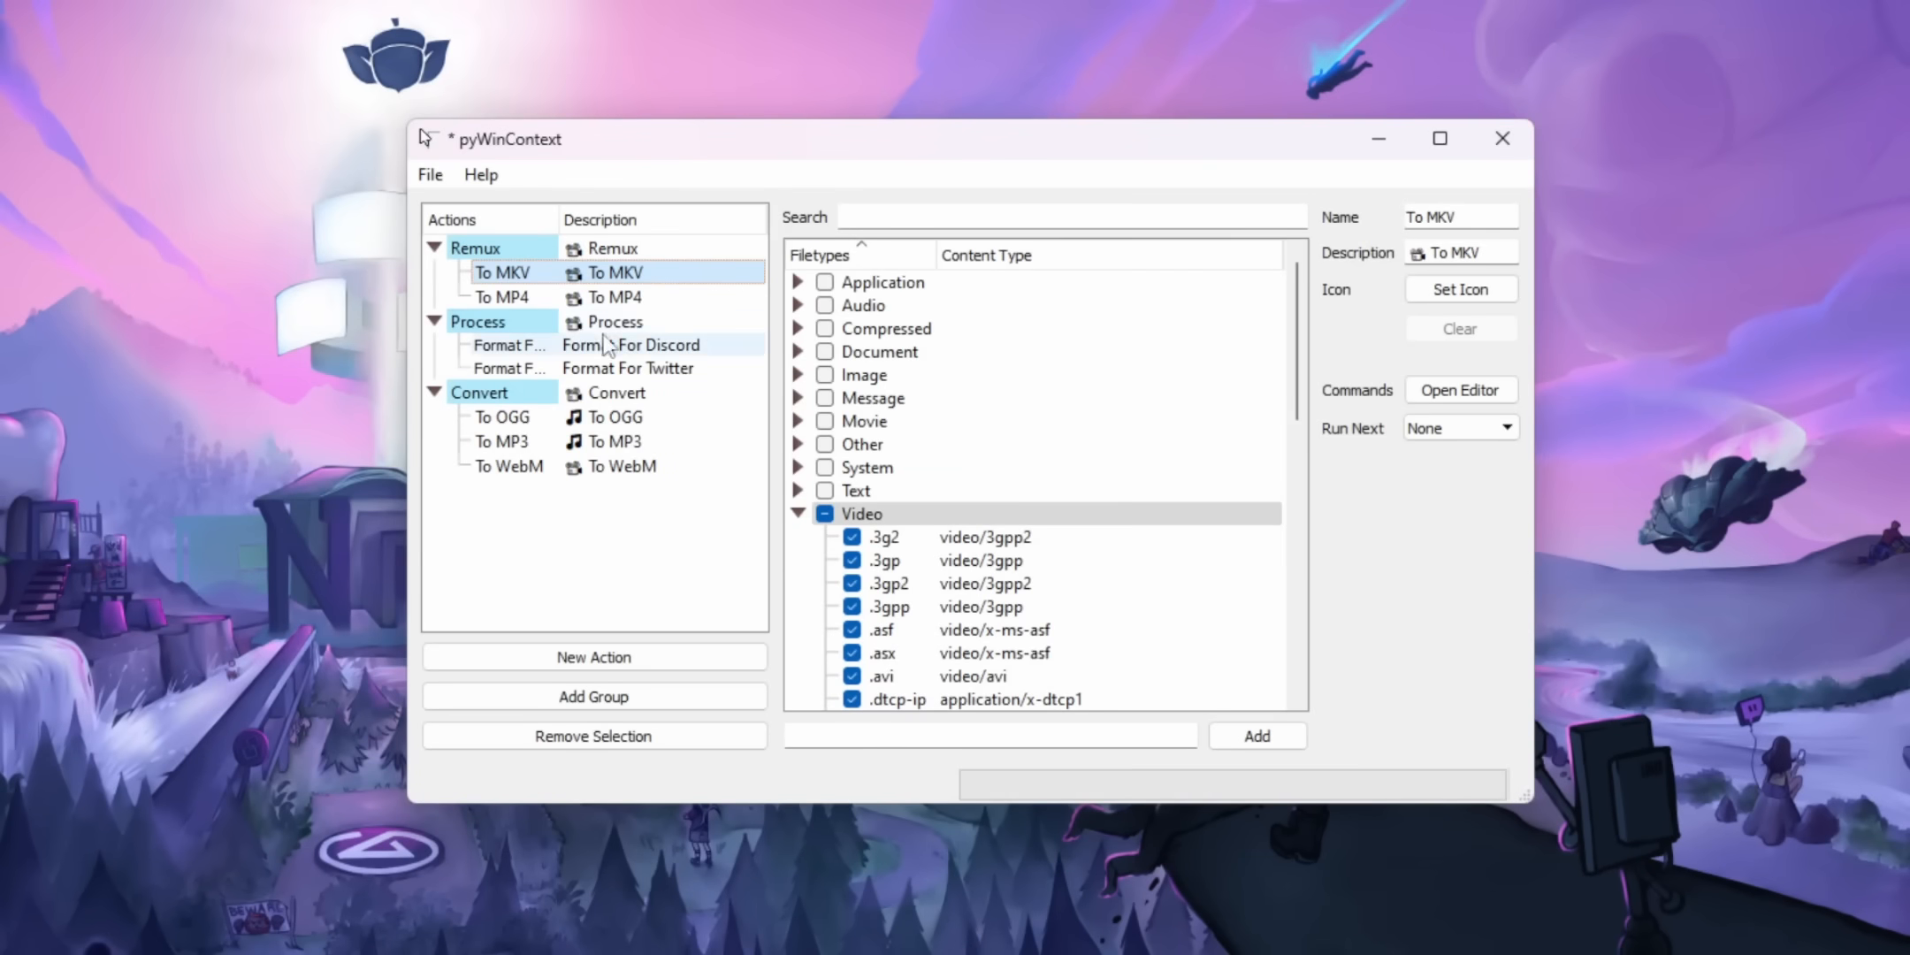
- View the To MP4 remux action's settings and its commands in the editor
click(502, 296)
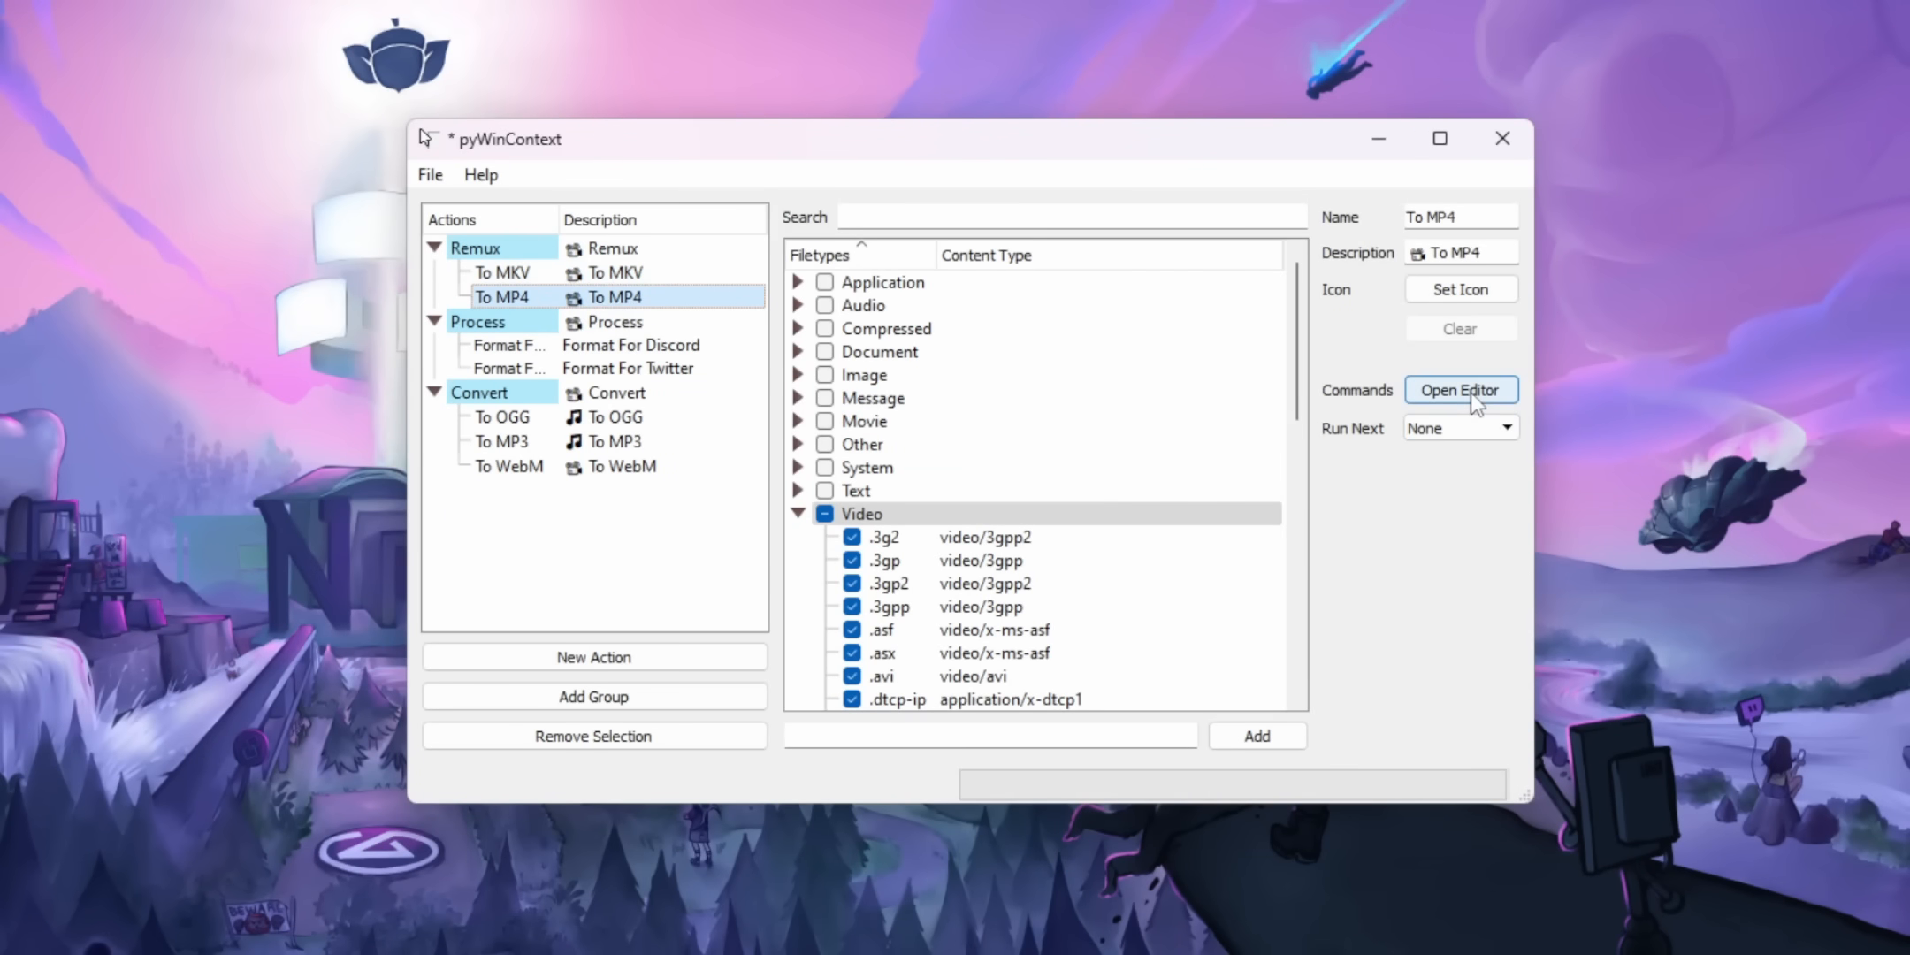
click(1459, 389)
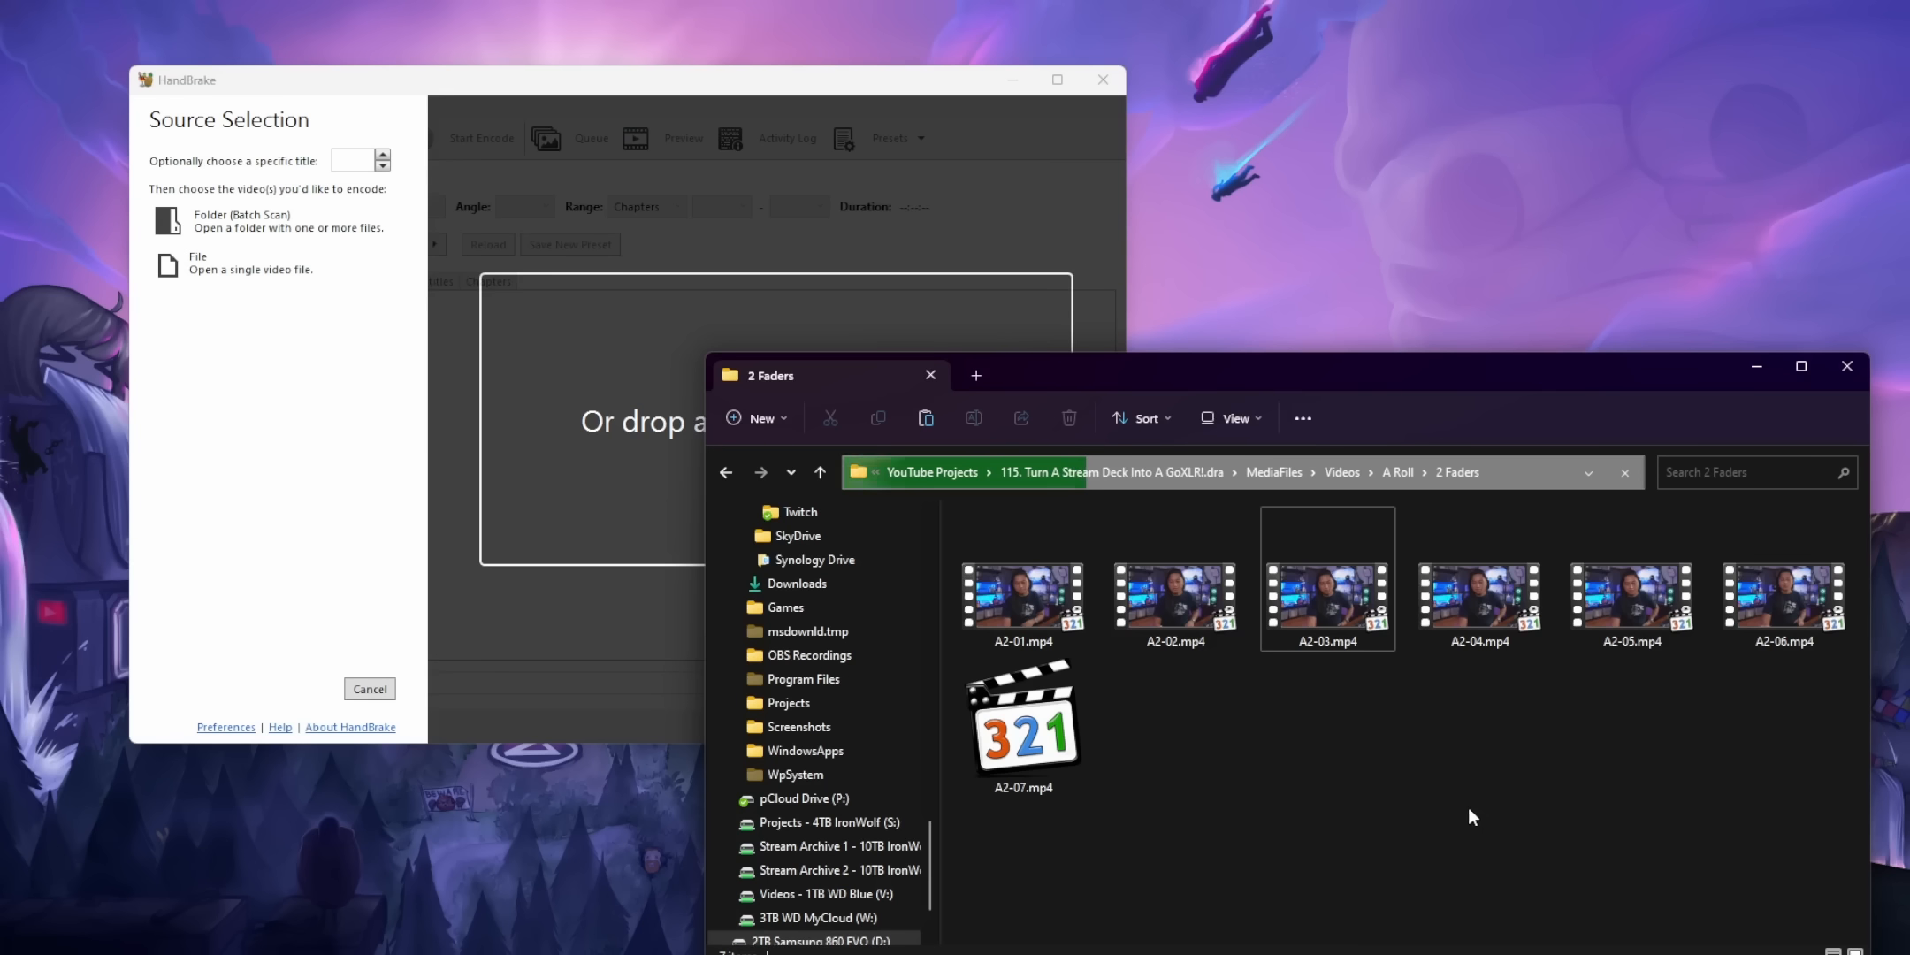
- Load A2-02.mp4 from the 2 Faders folder as the HandBrake source
click(1173, 592)
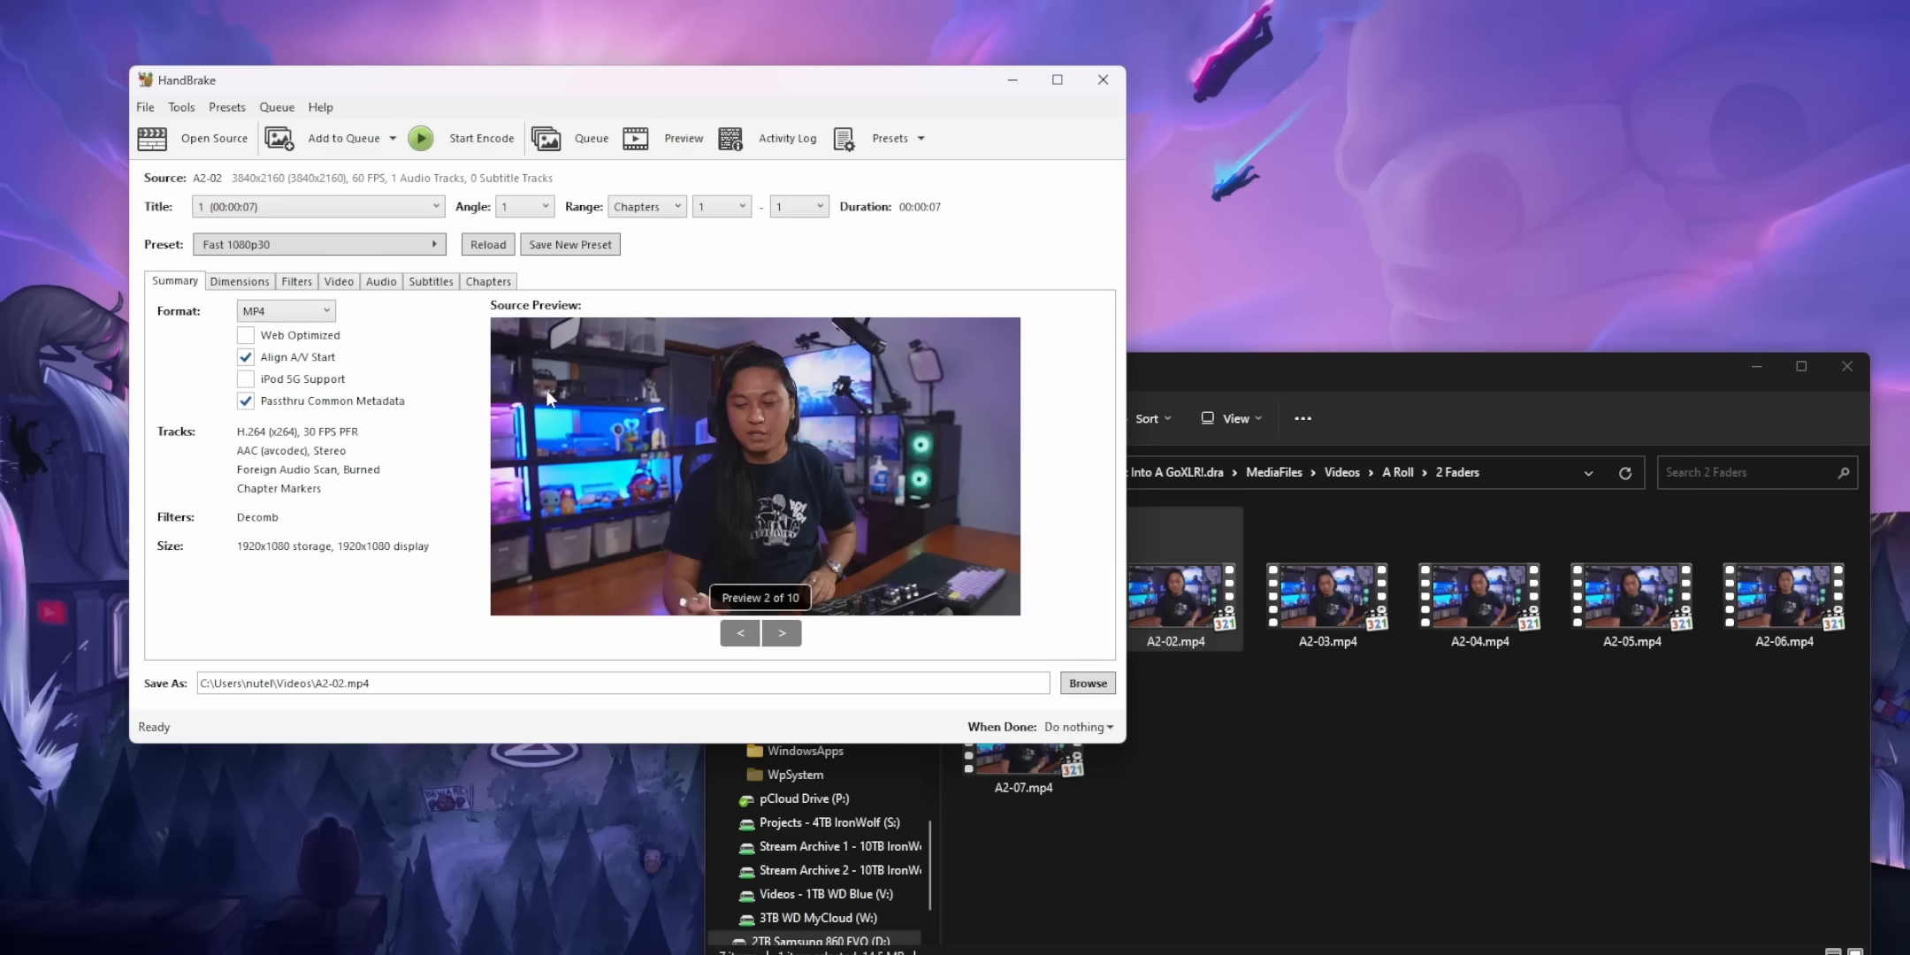
click(283, 311)
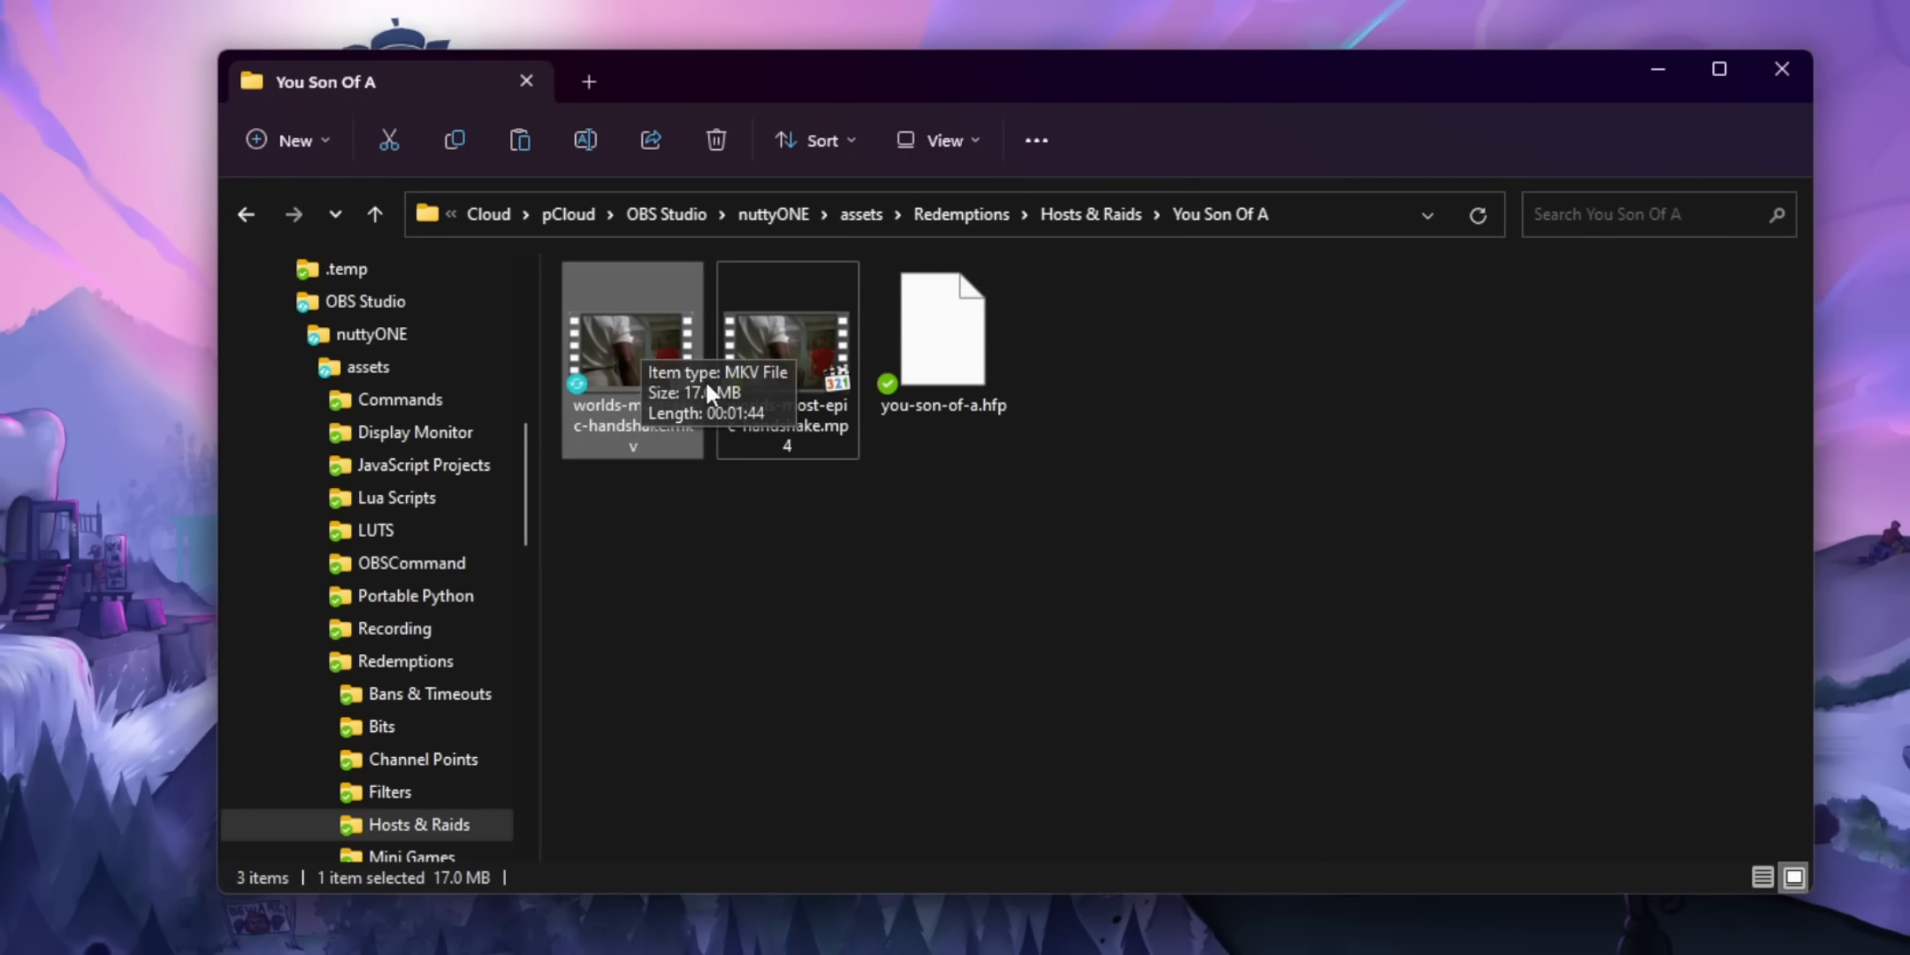
- Remux worlds-most-epic-handshake.mp4 to MKV via the Remux > To MKV menu entry and play the result
right_click(631, 353)
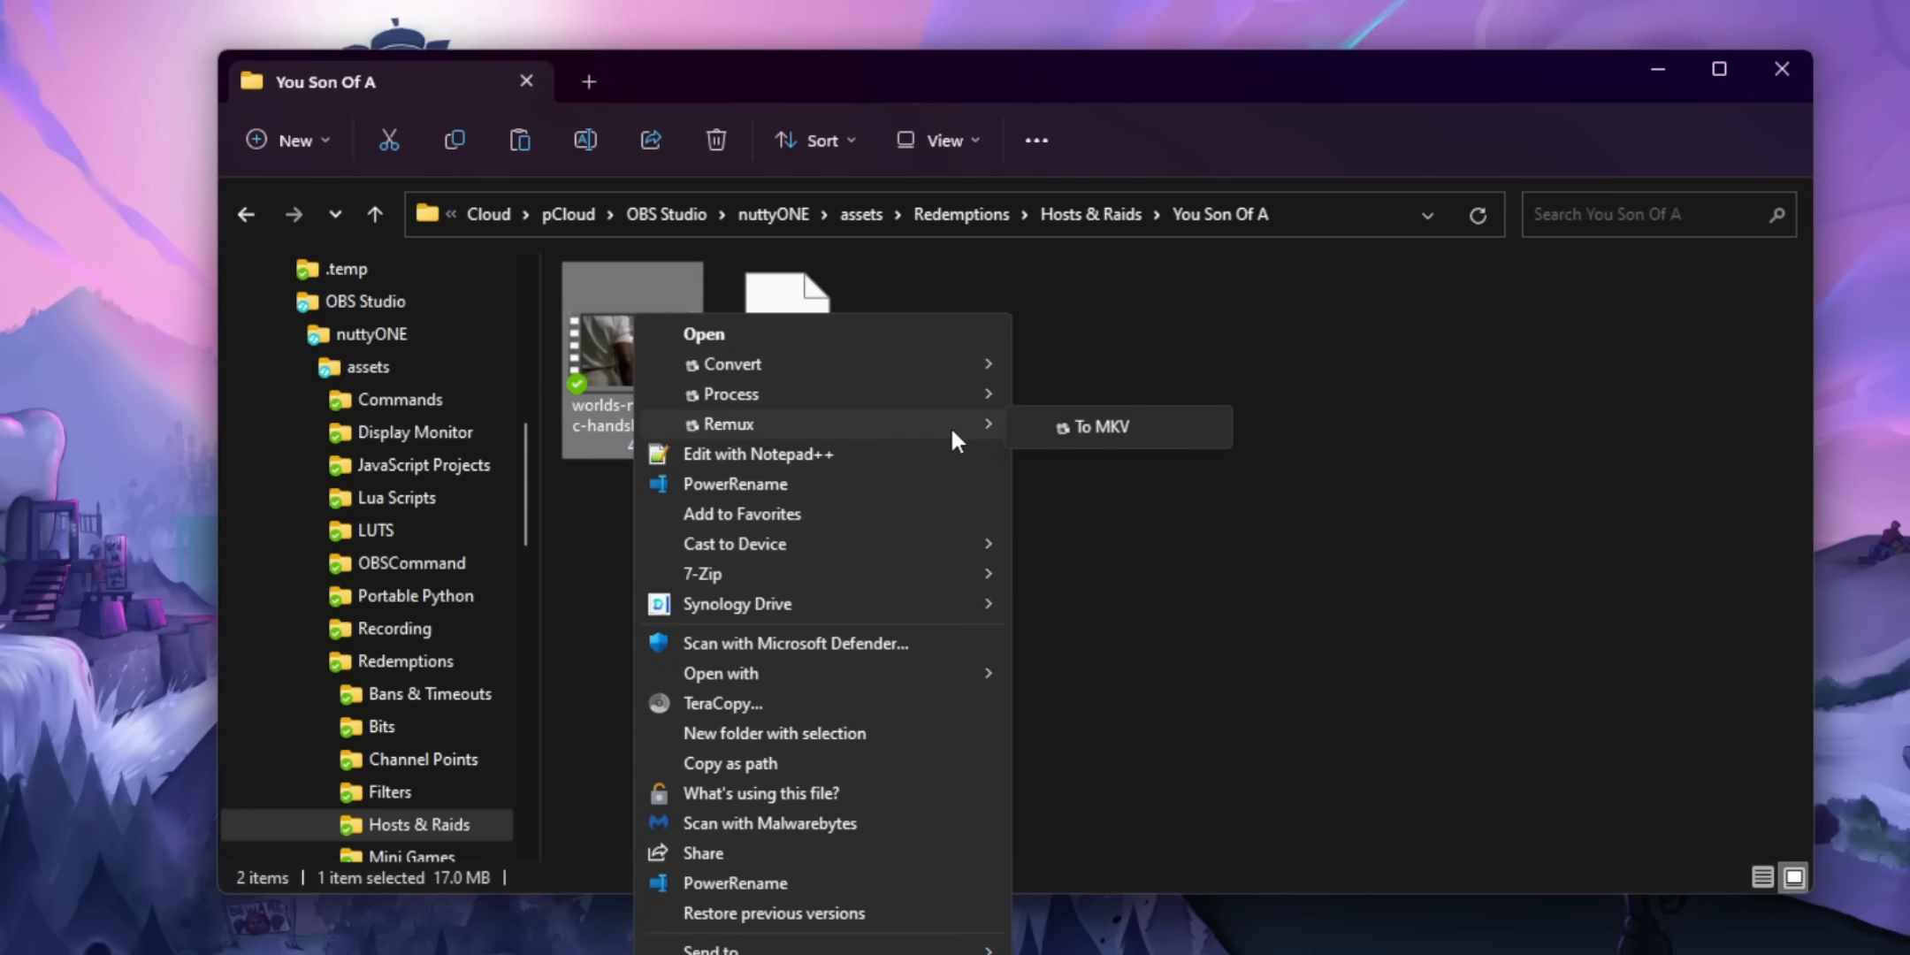
click(1206, 443)
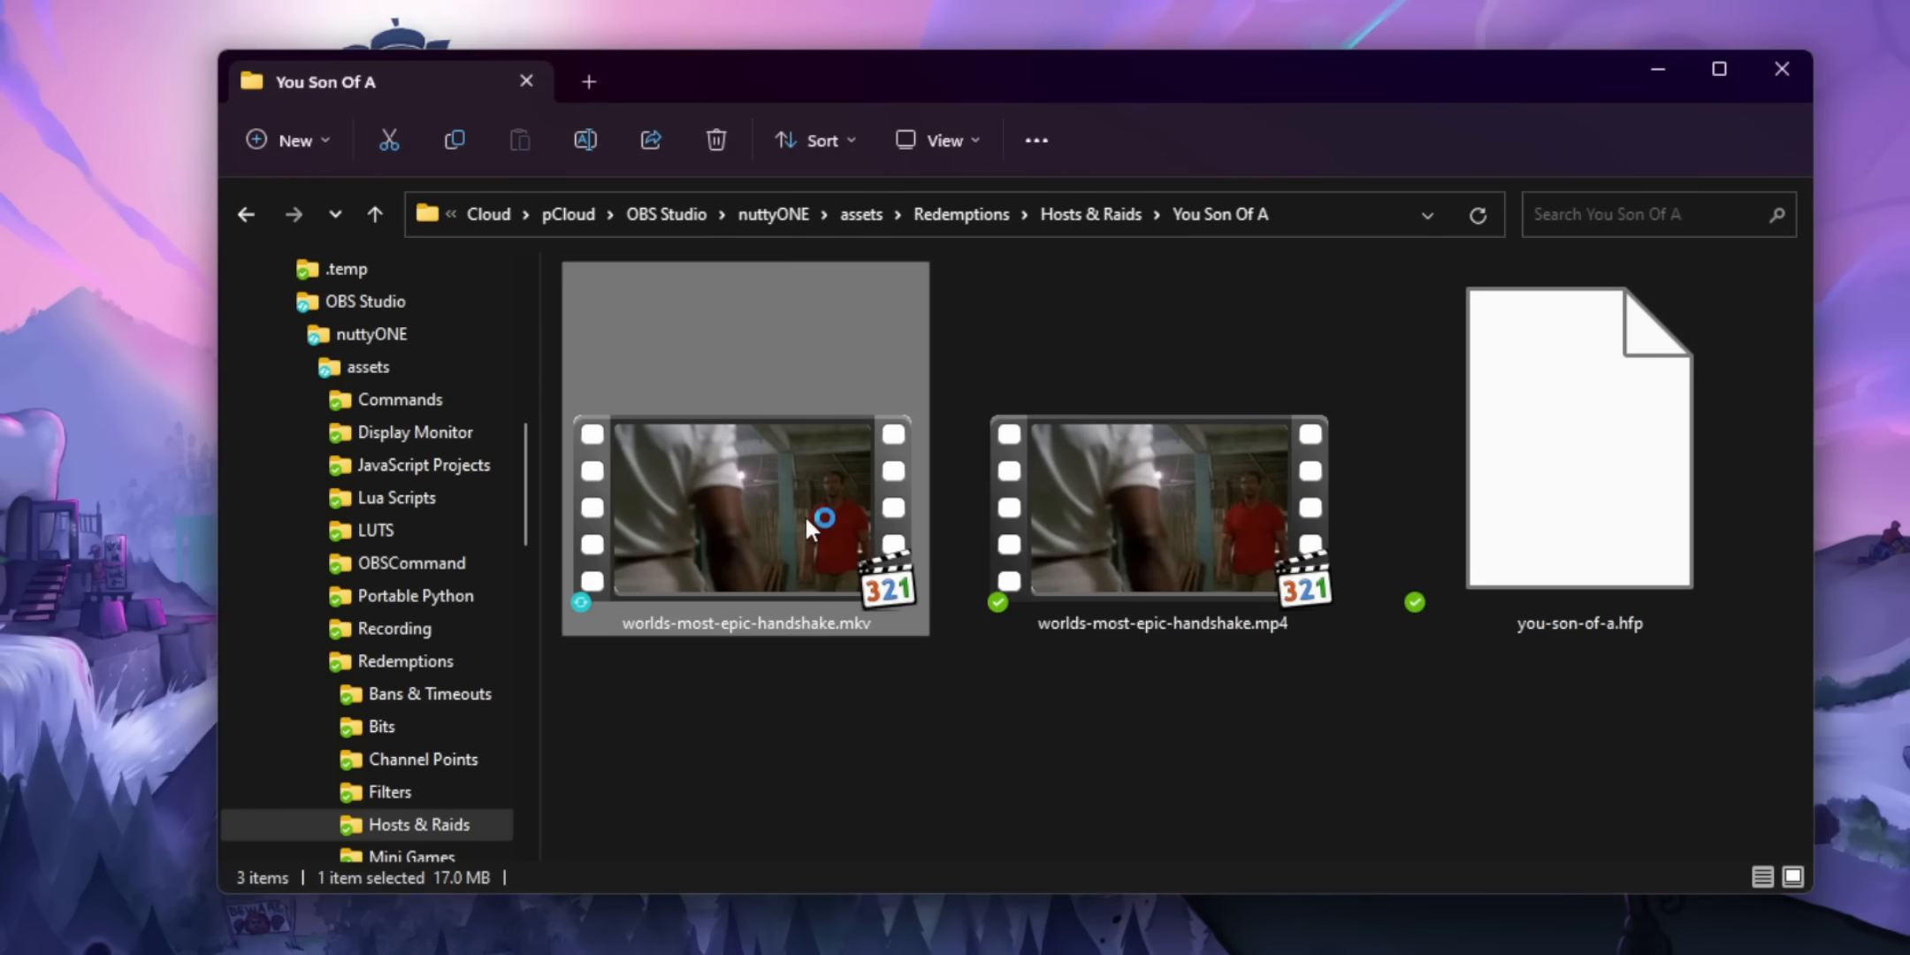
double_click(742, 506)
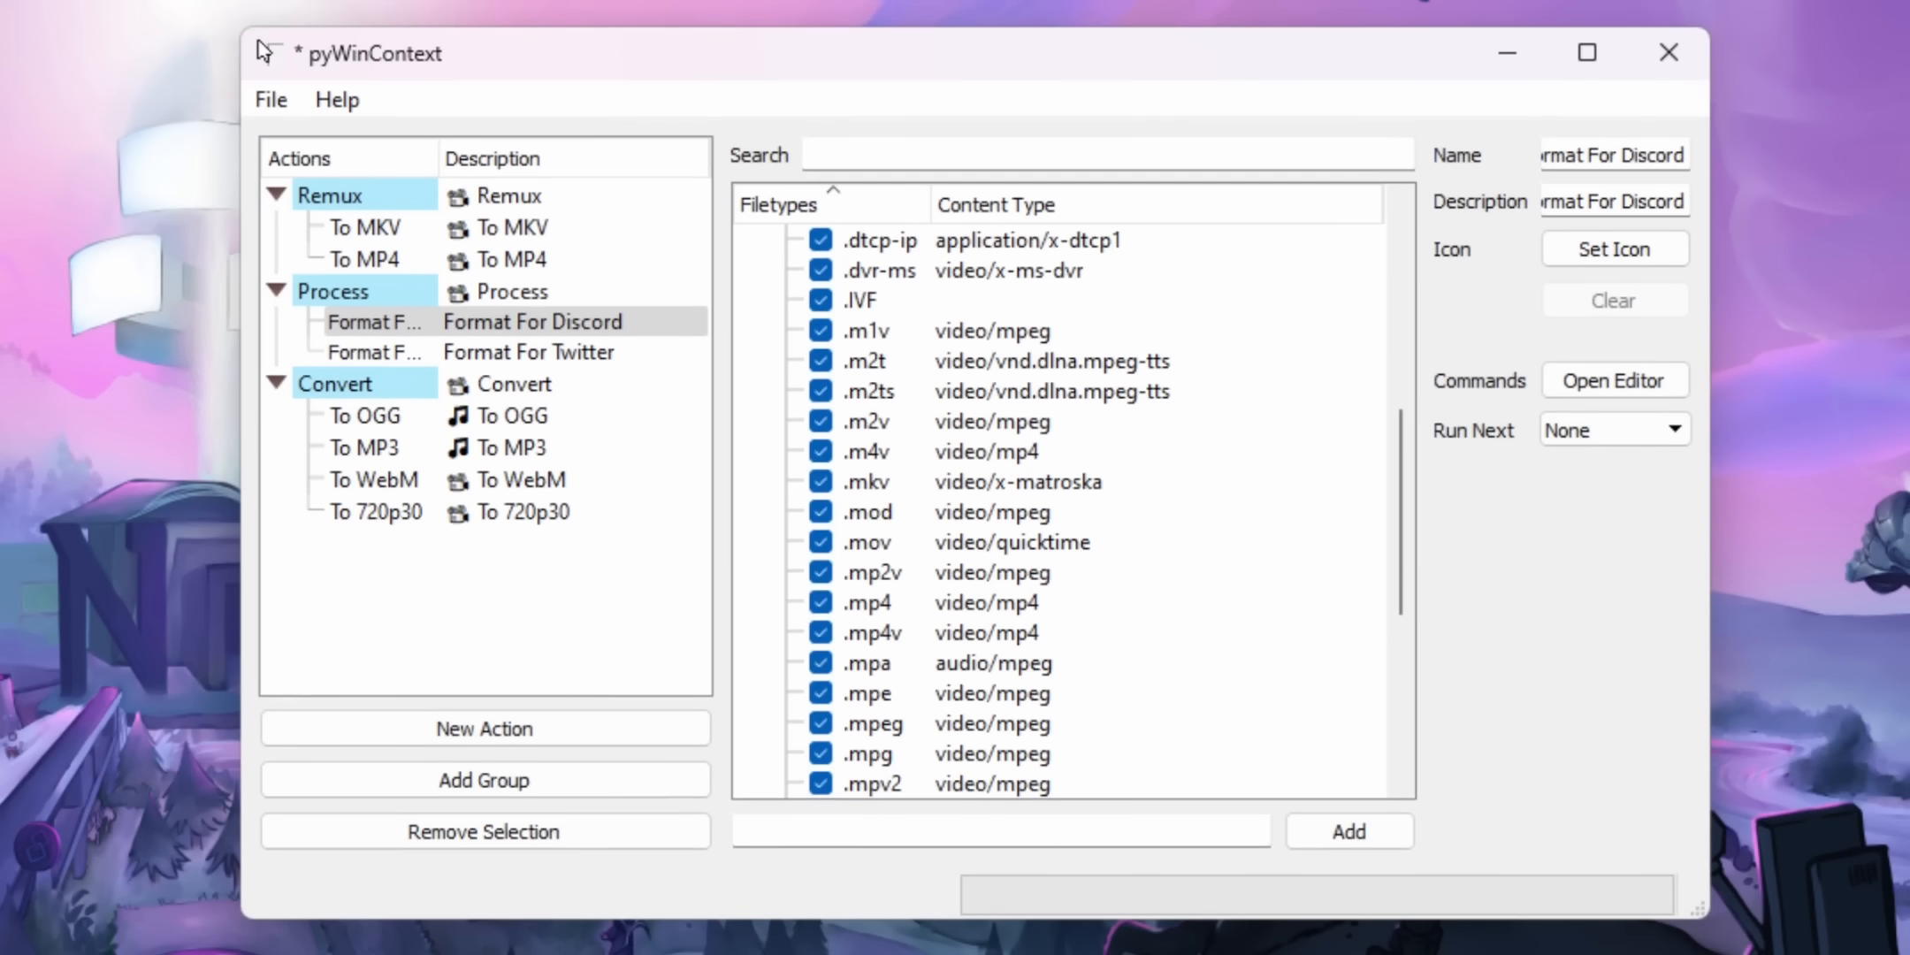
mouse_move(1614, 380)
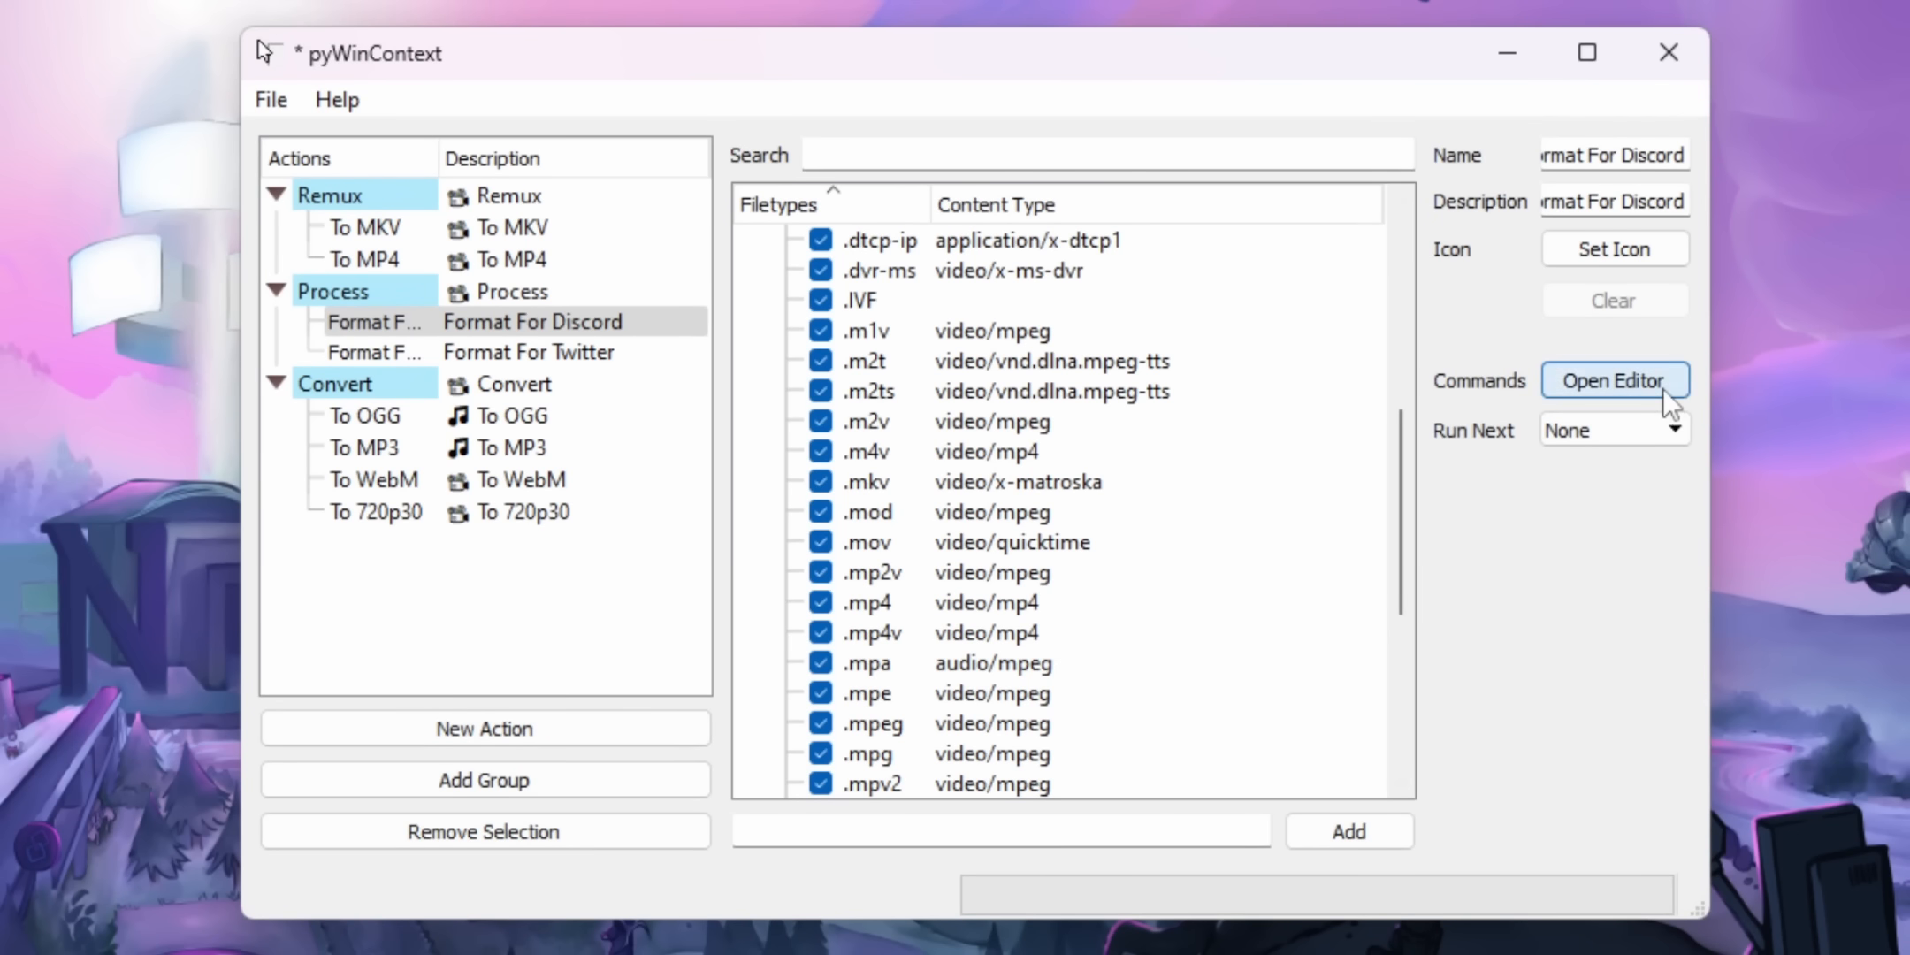
- View the commands of the Format For Discord action in the editor
click(1613, 380)
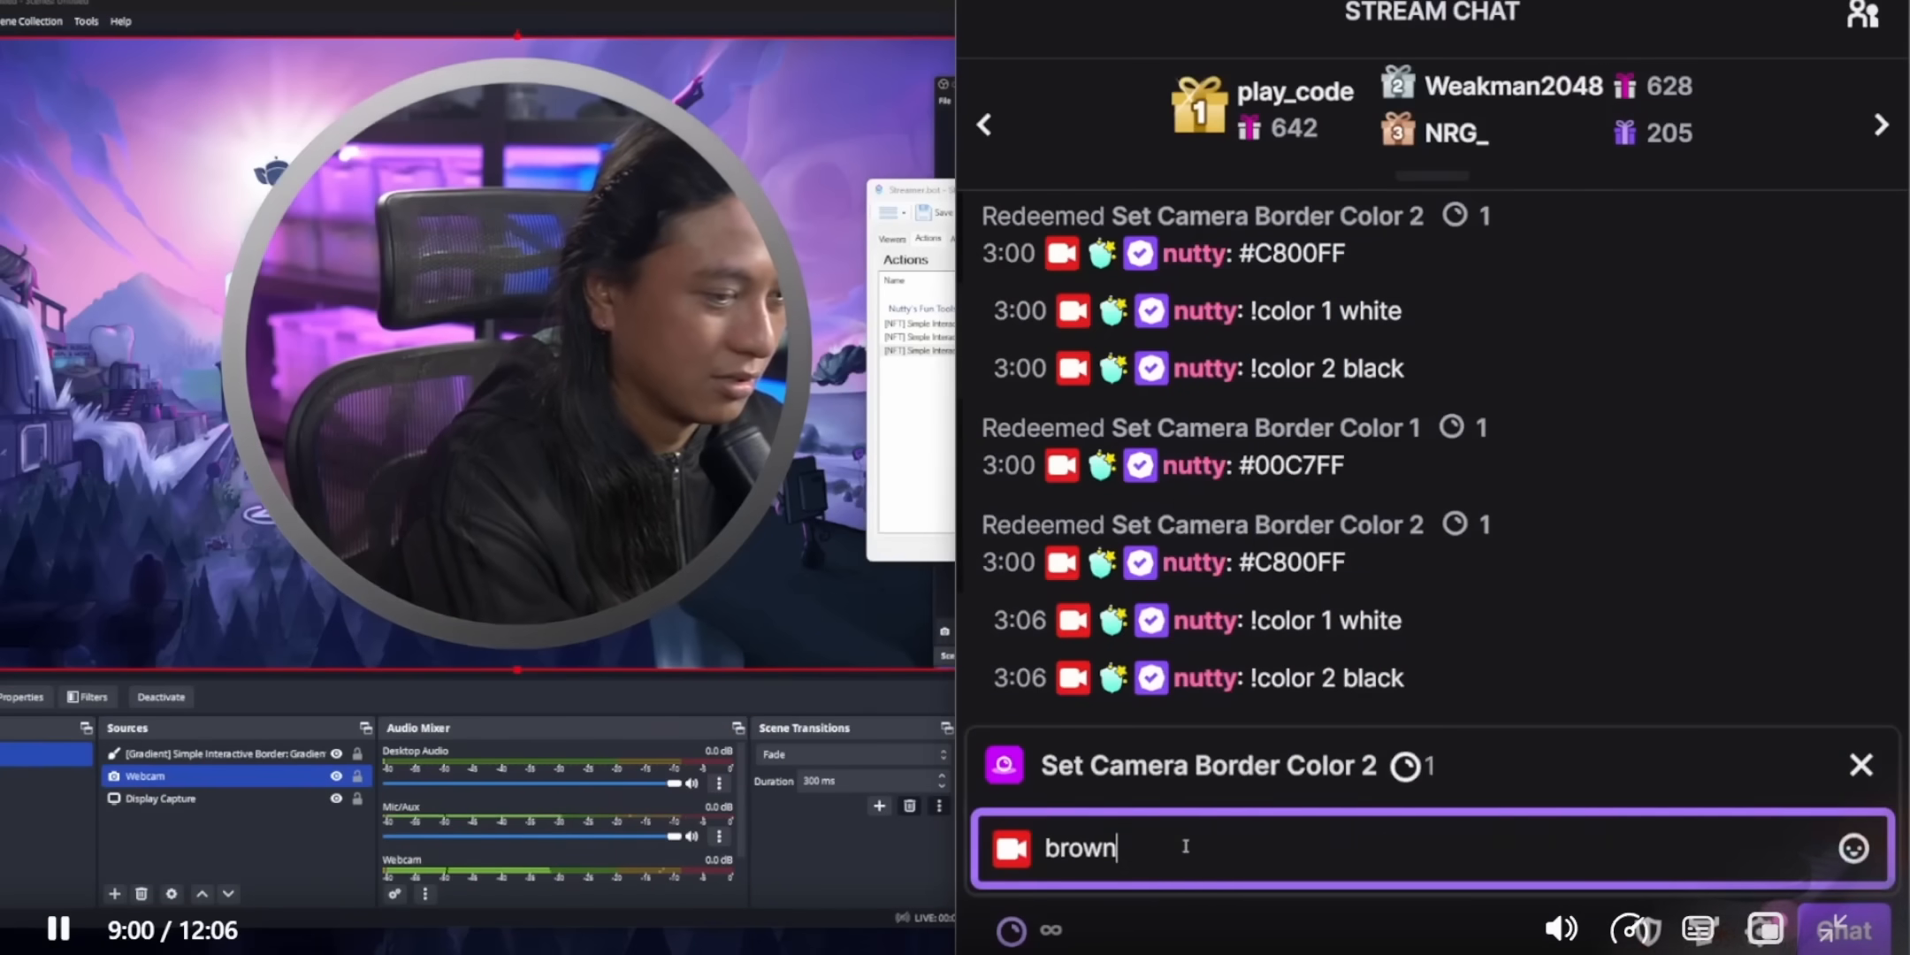
- Send the brown and yellow camera border colour redemptions in Twitch chat
key(Return)
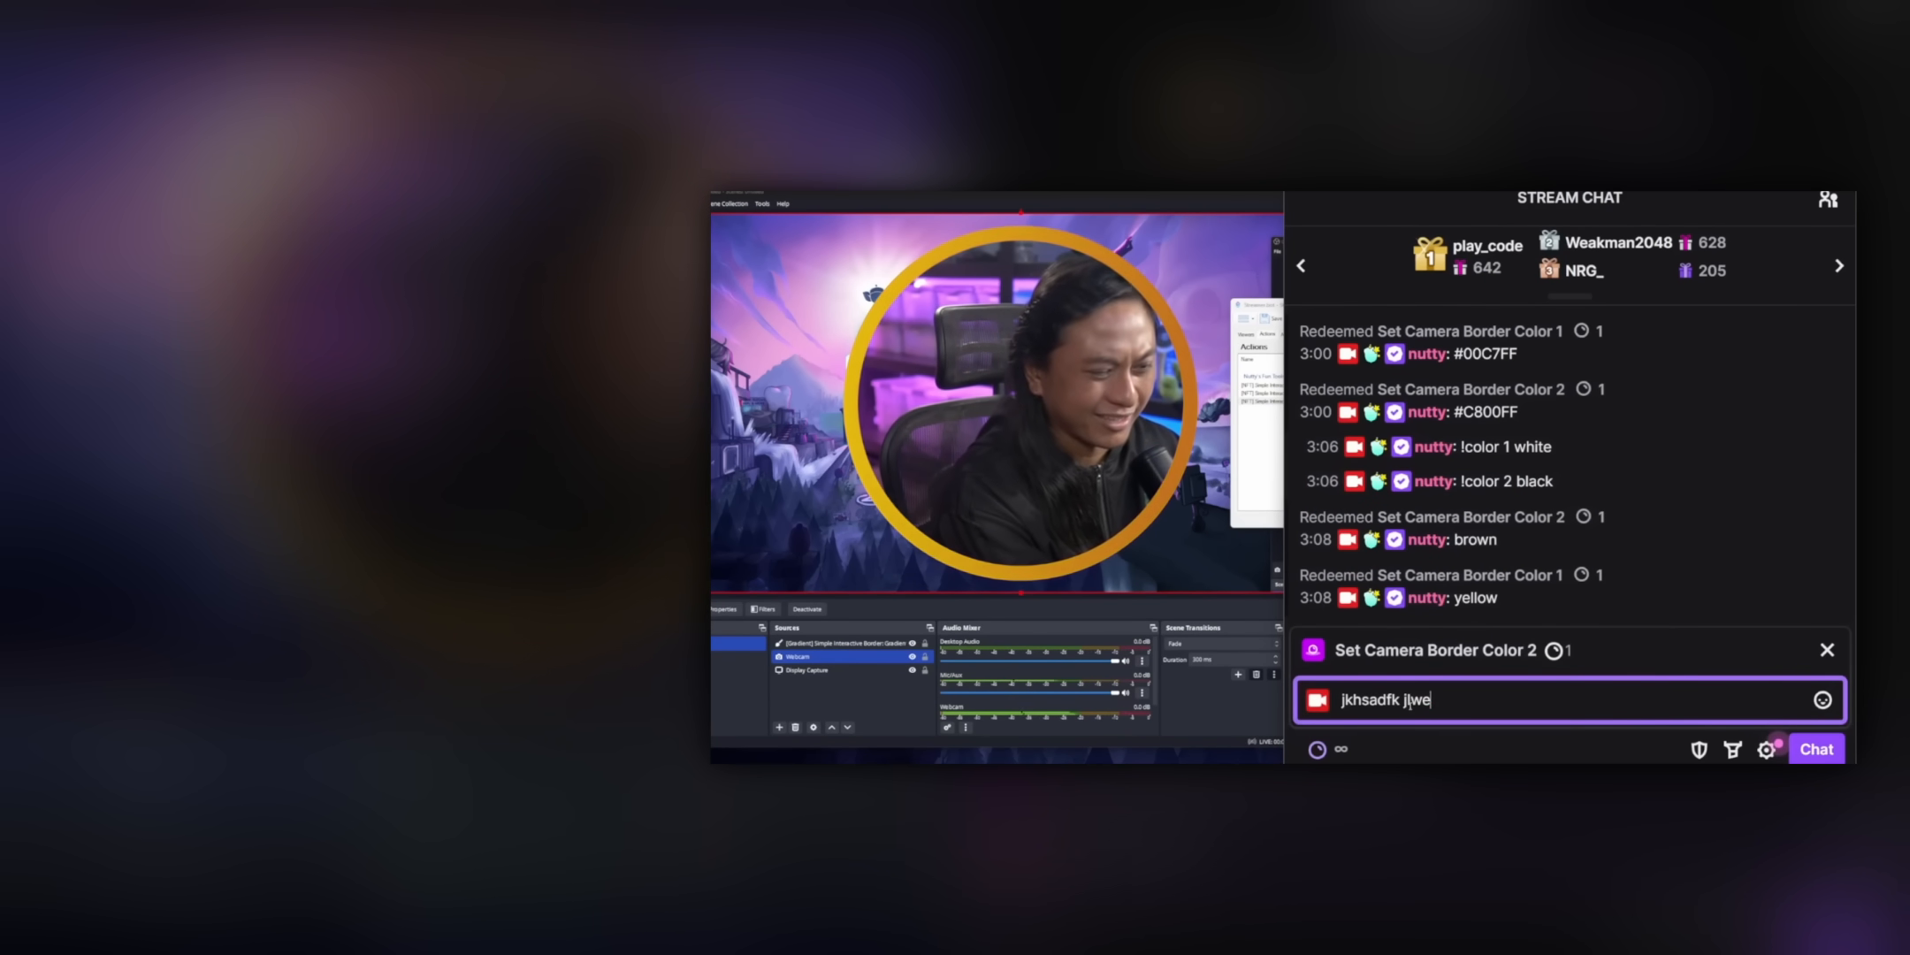
key(Return)
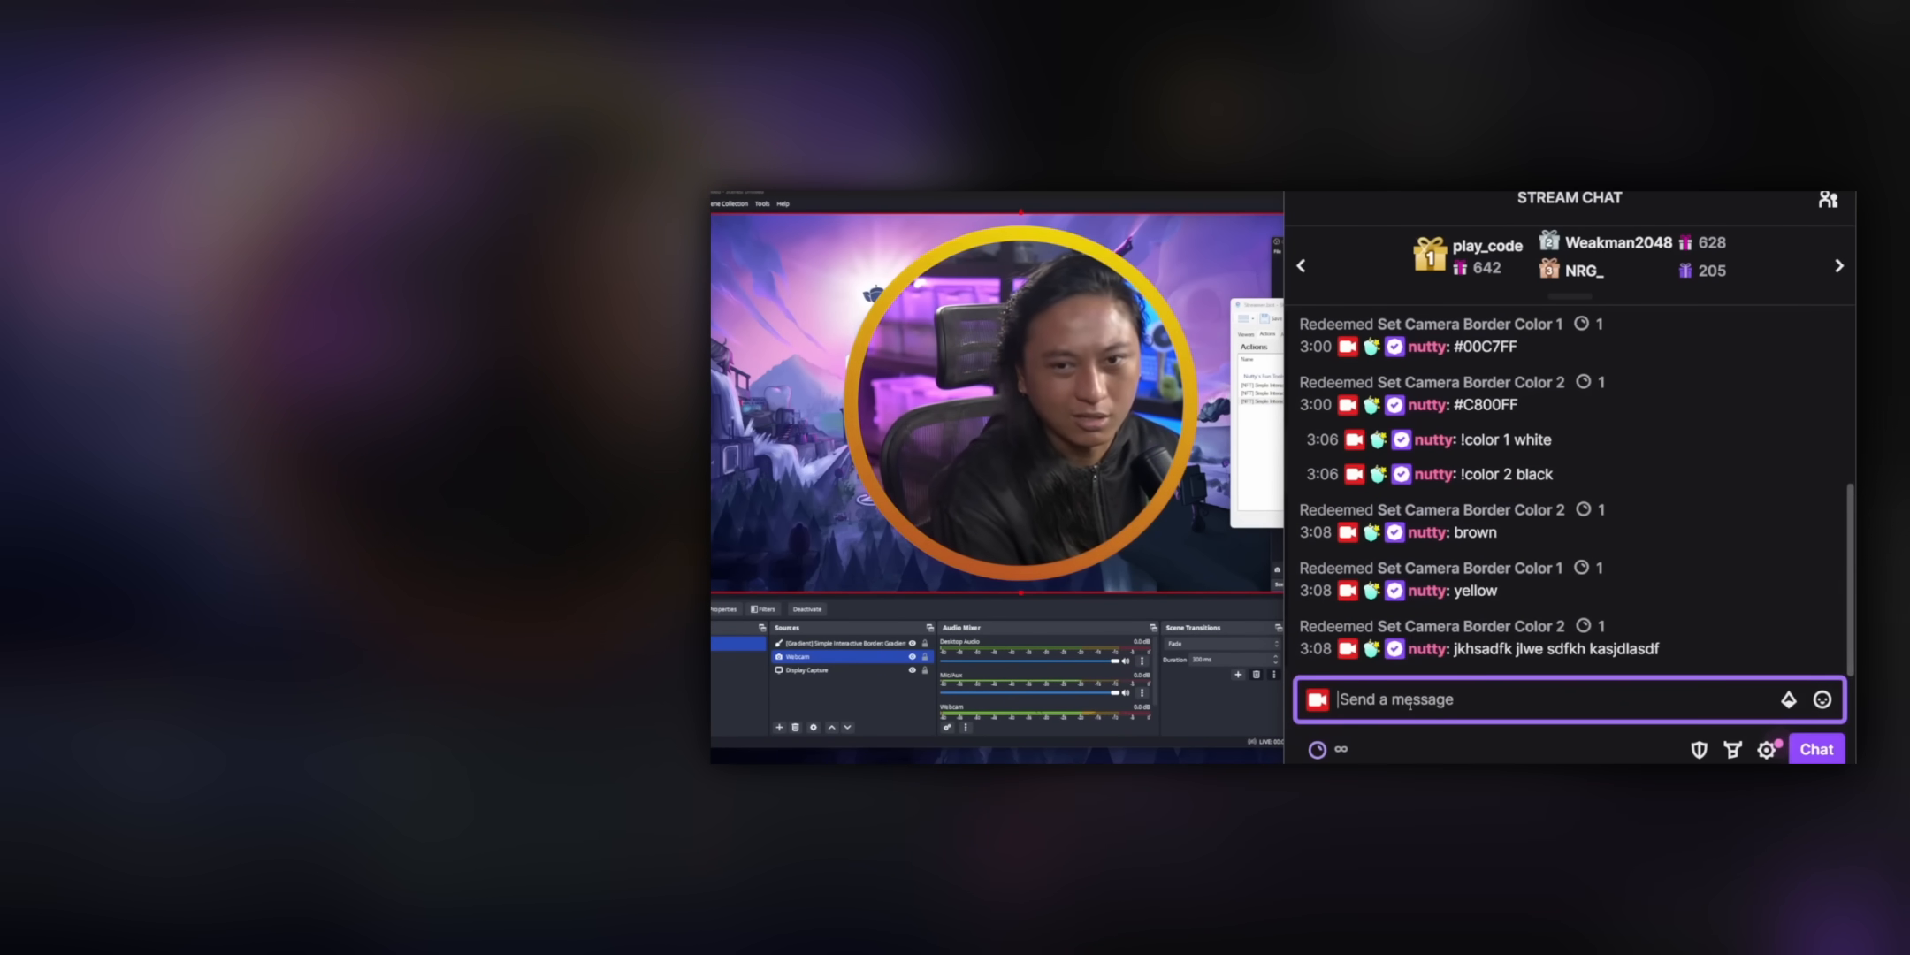